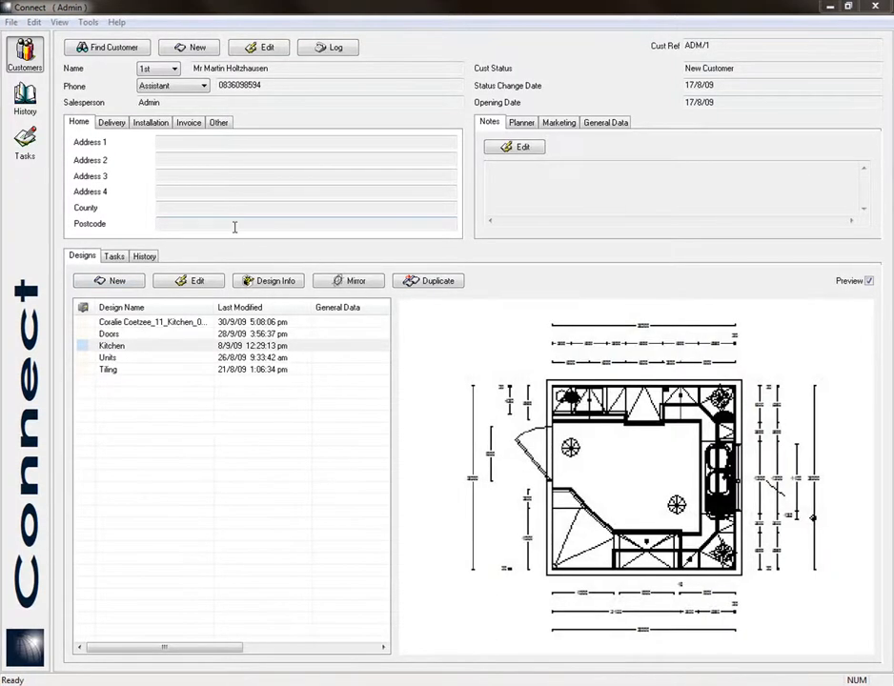
pyautogui.moveTo(221, 174)
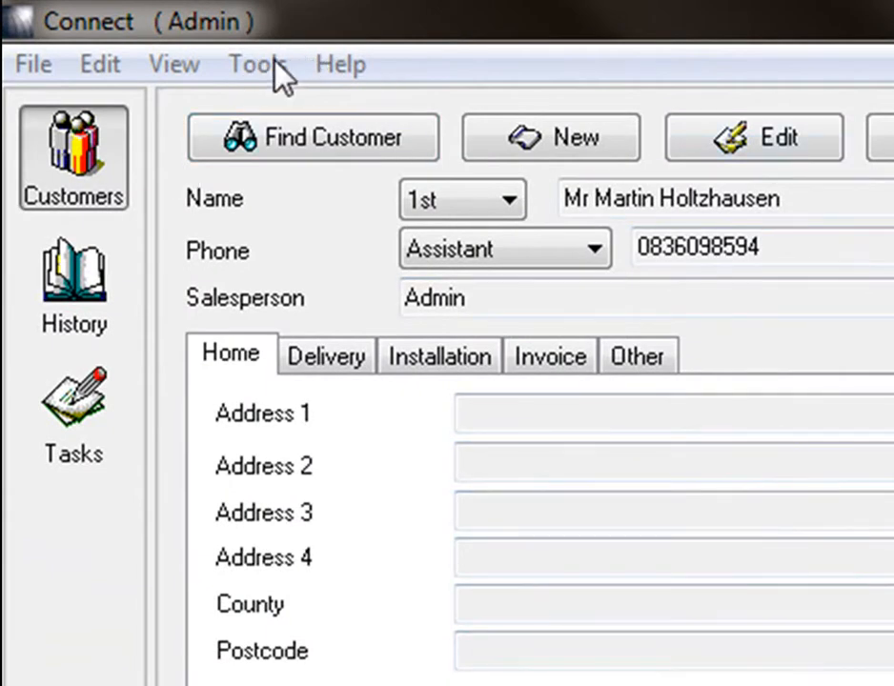
# Step: Open Catalogue Setup from the Tools menu
pyautogui.click(255, 64)
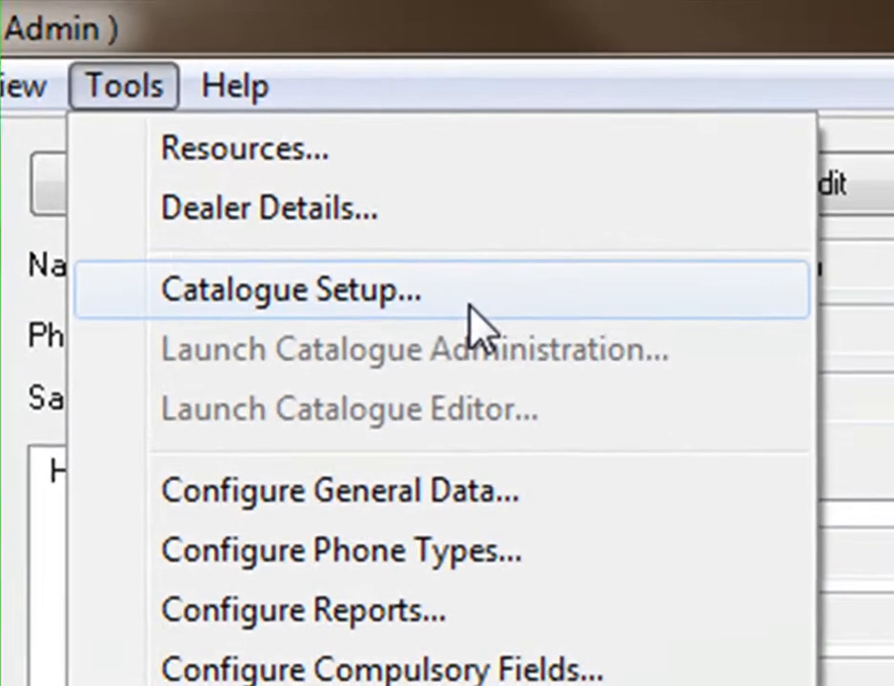
pyautogui.moveTo(491, 305)
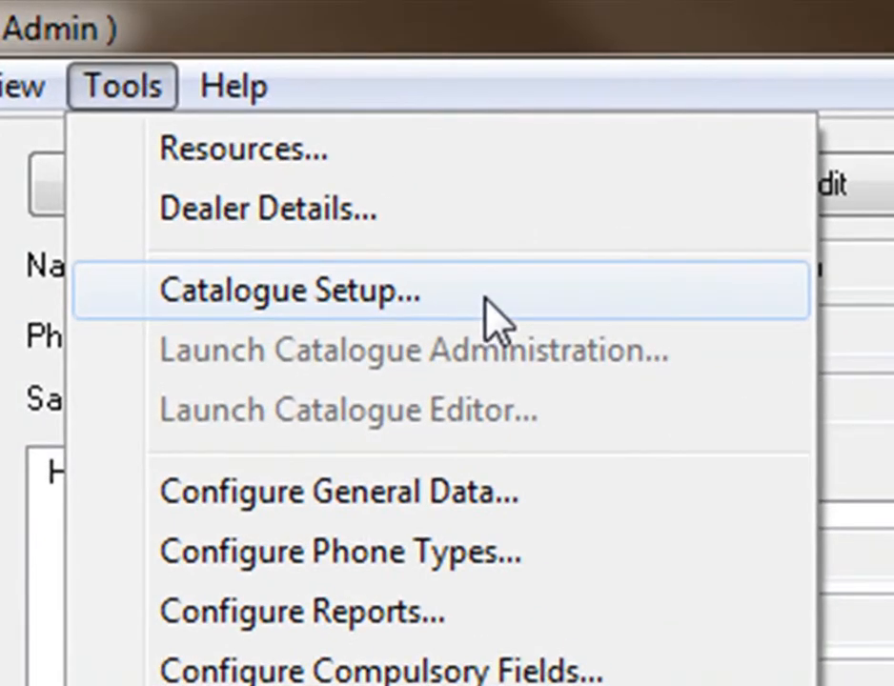
pyautogui.click(288, 290)
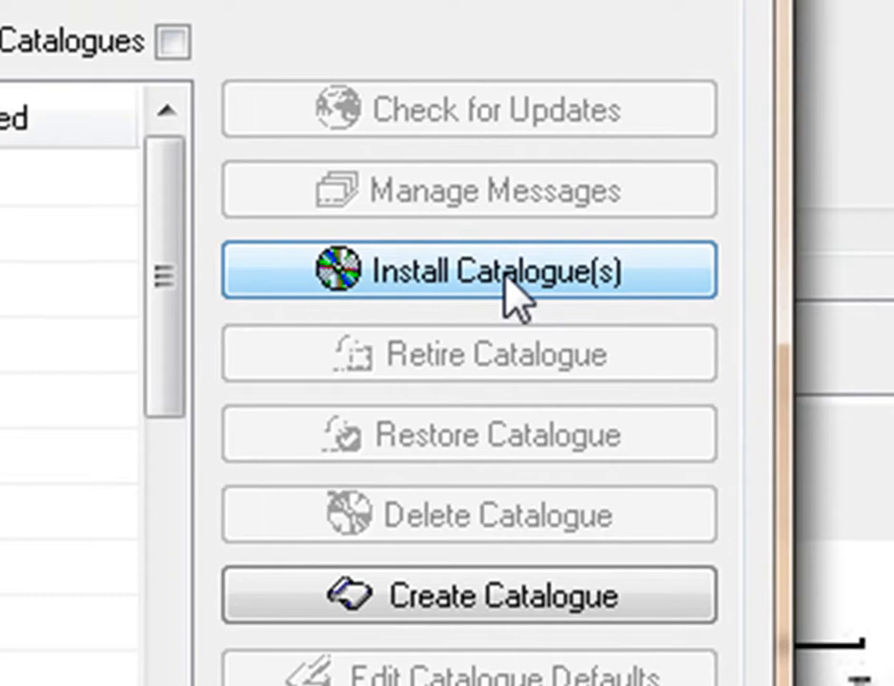
pyautogui.moveTo(453, 301)
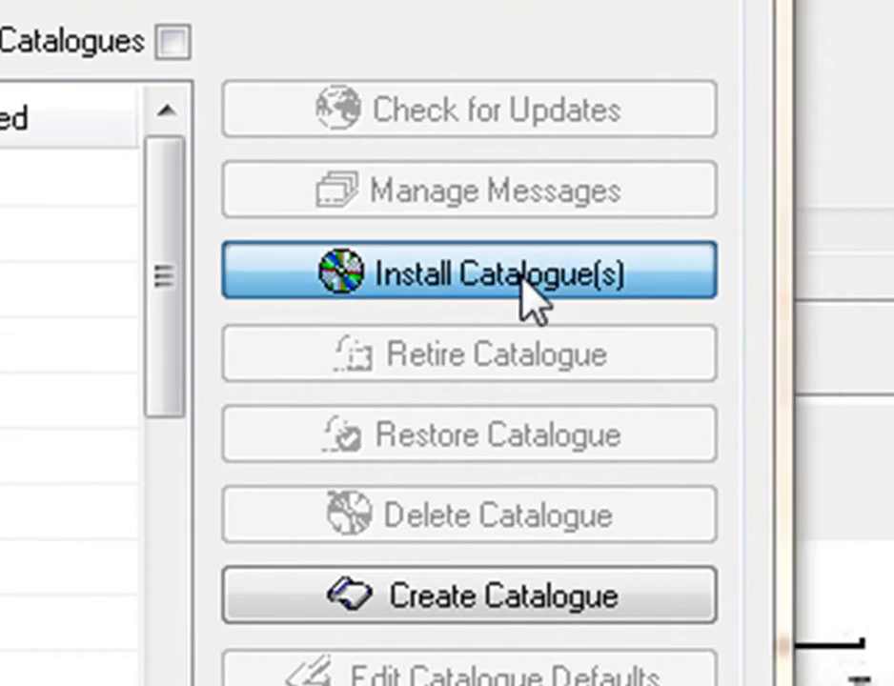
# Step: Pick the FusionQM01_04 catalogue file from the desktop for installation
pyautogui.click(467, 274)
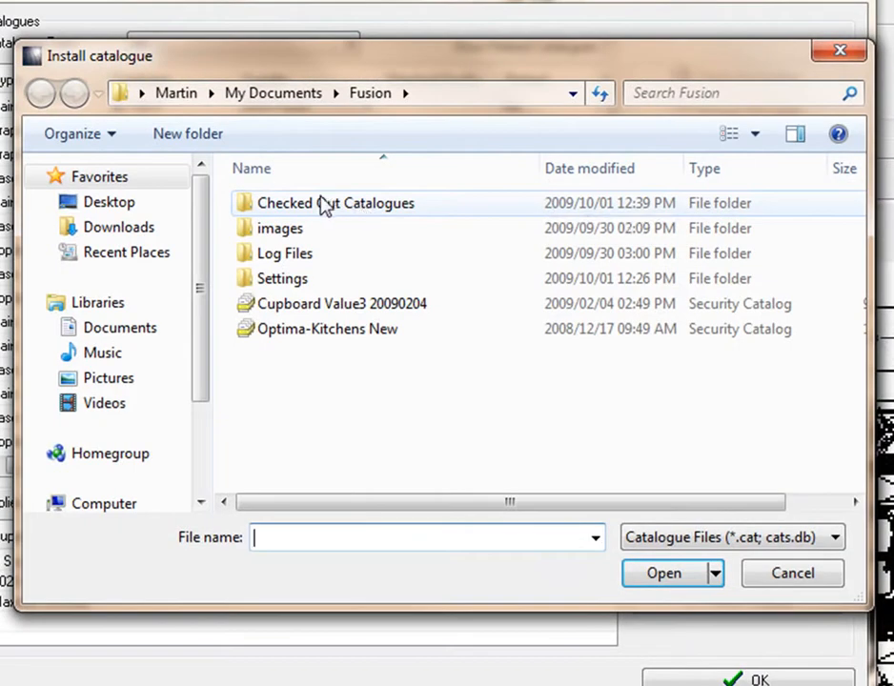
pyautogui.moveTo(315, 436)
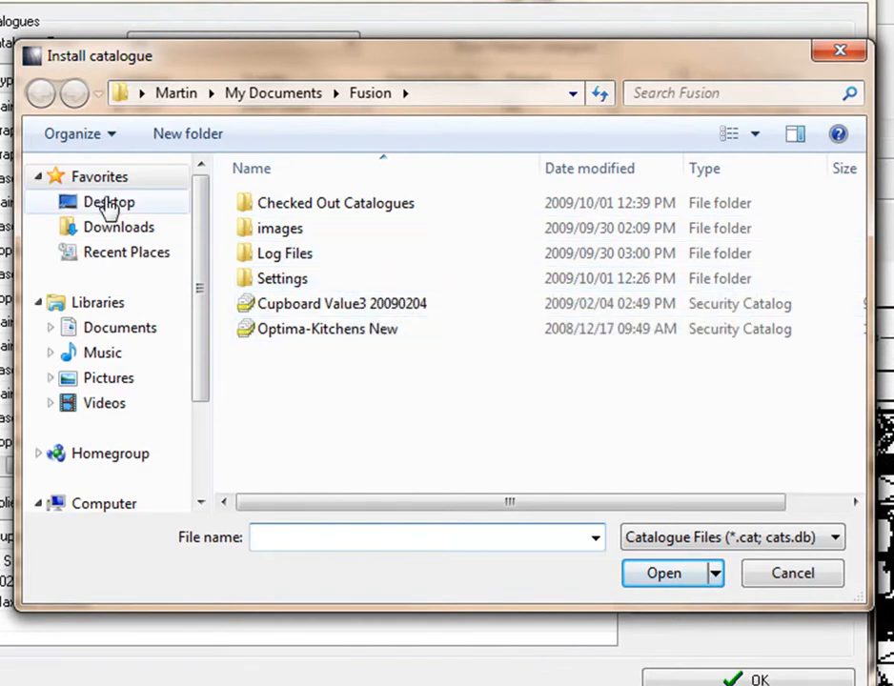
pyautogui.click(109, 201)
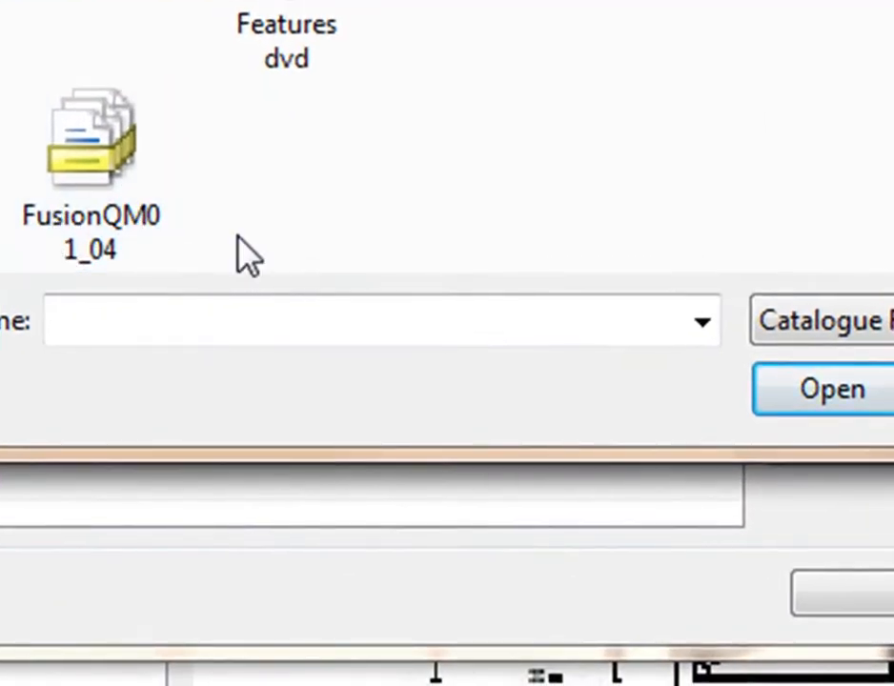
pyautogui.click(91, 139)
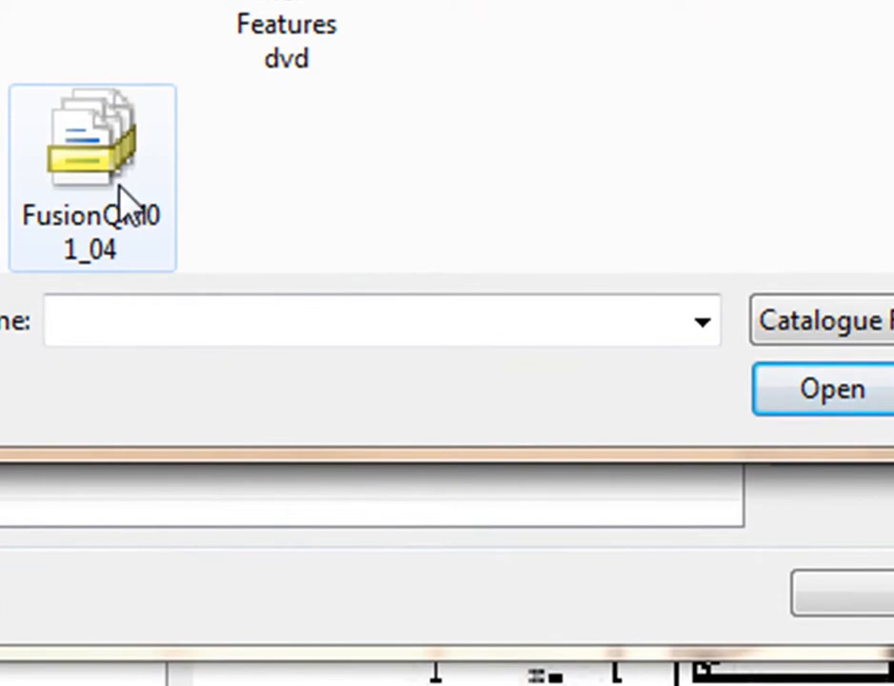
pyautogui.click(91, 143)
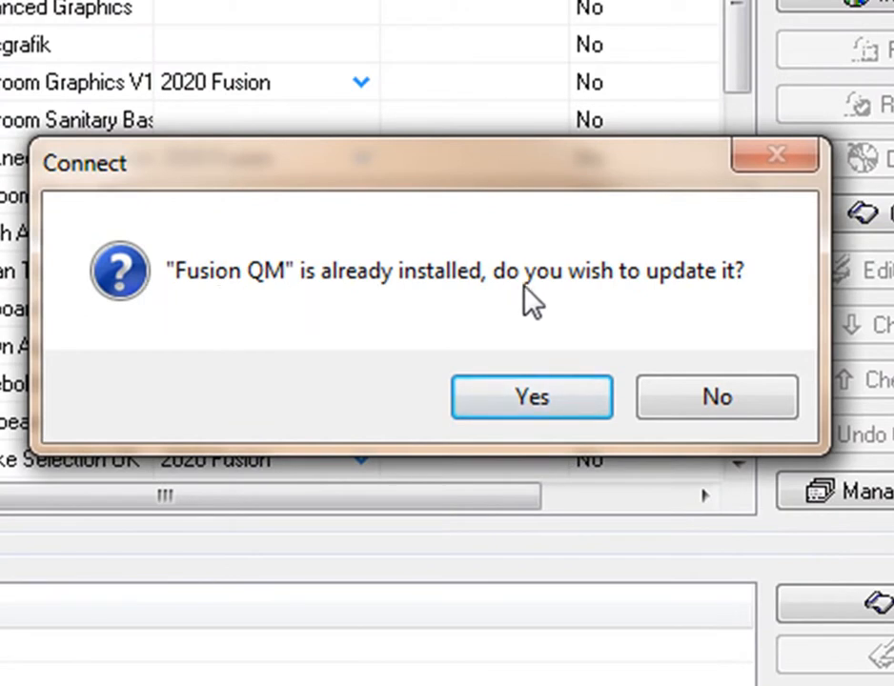
pyautogui.moveTo(567, 379)
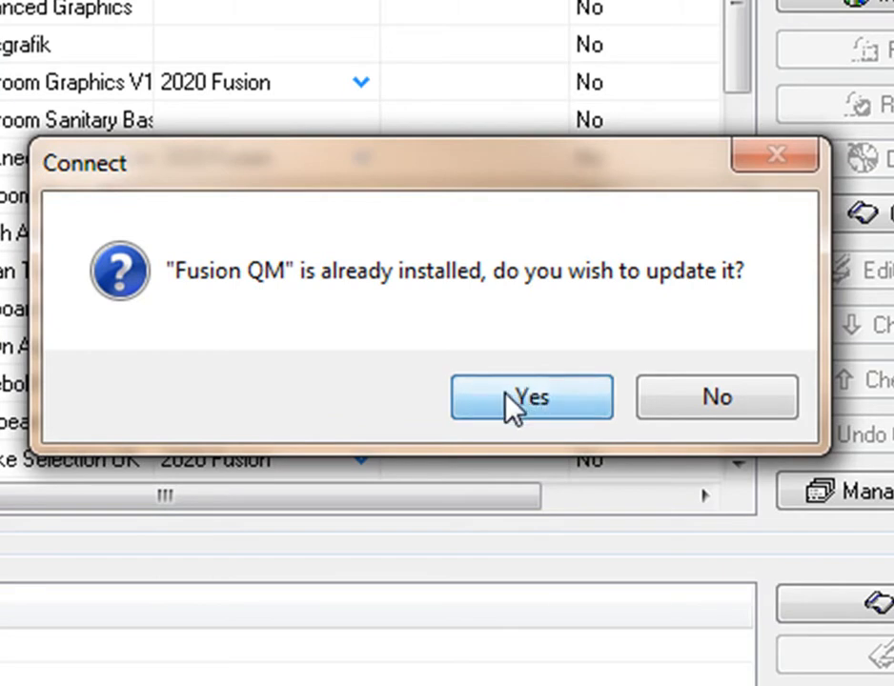
# Step: Confirm updating the installed Fusion QM catalogue and close Catalogue Setup
pyautogui.click(530, 397)
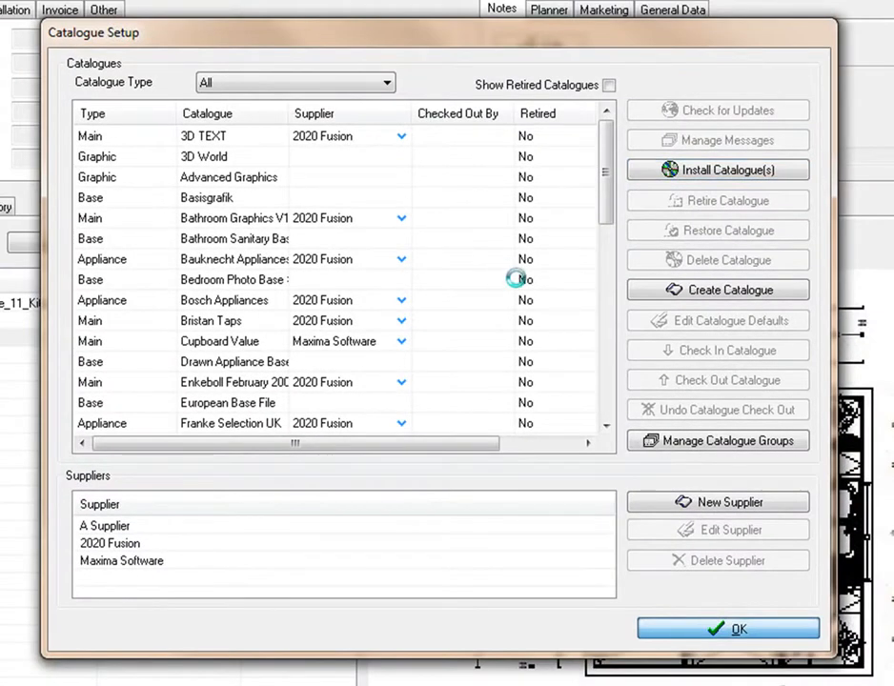
pyautogui.click(728, 628)
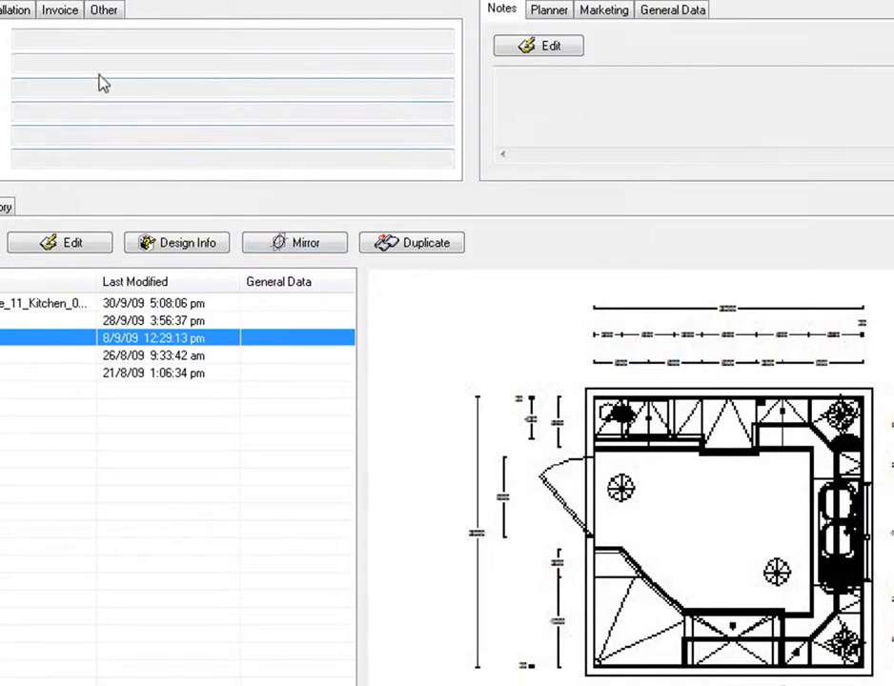